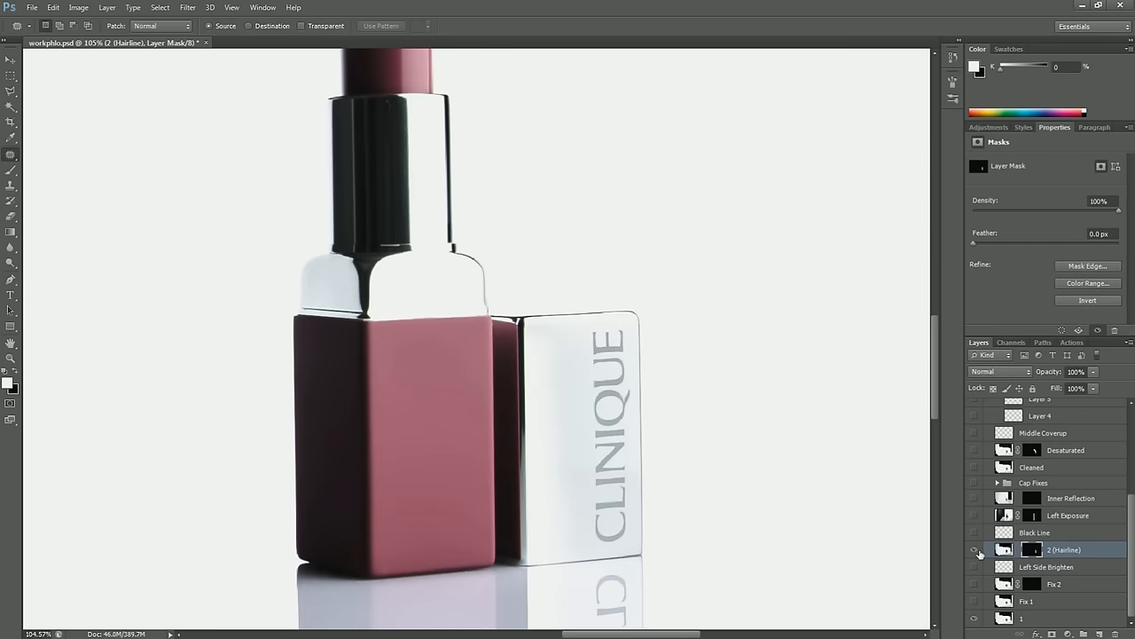
mouse_move(975, 549)
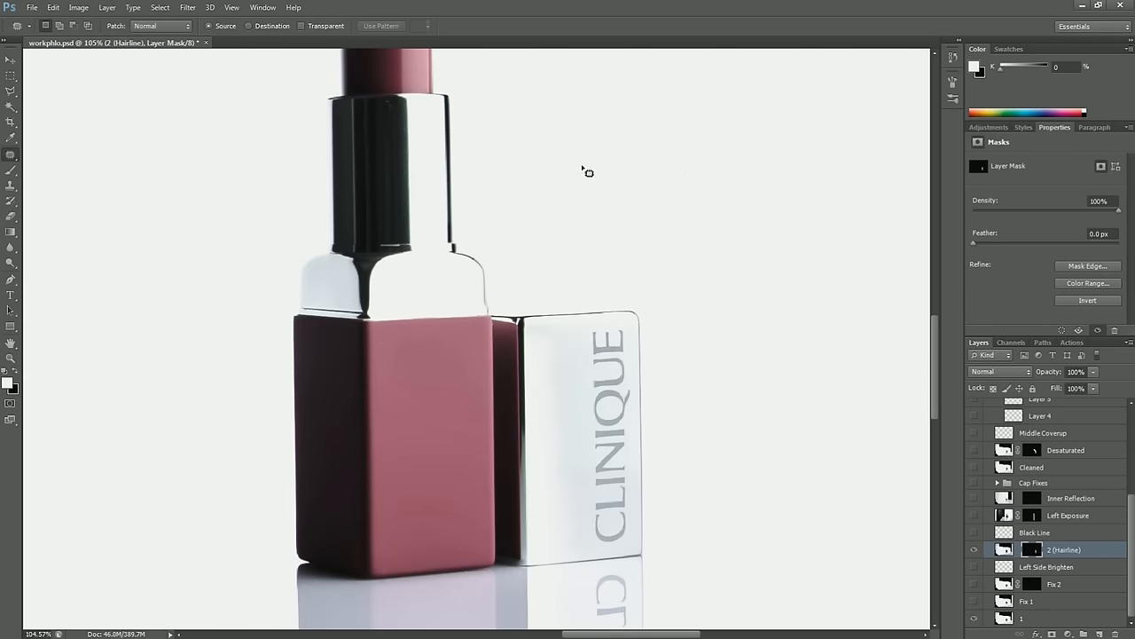
mouse_move(760, 348)
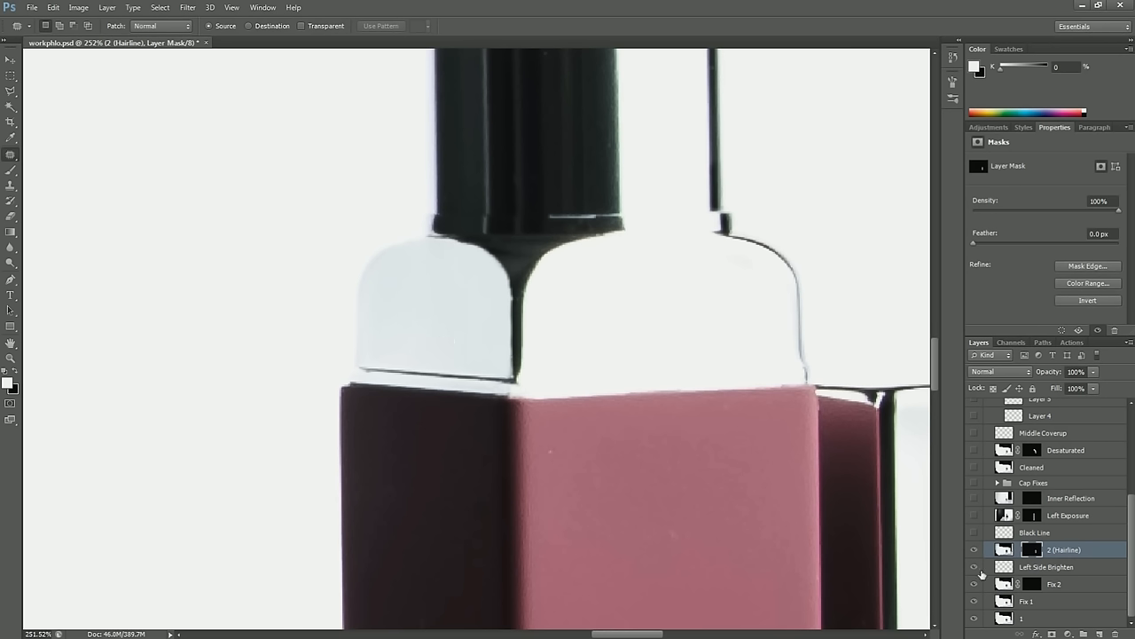
mouse_move(485, 378)
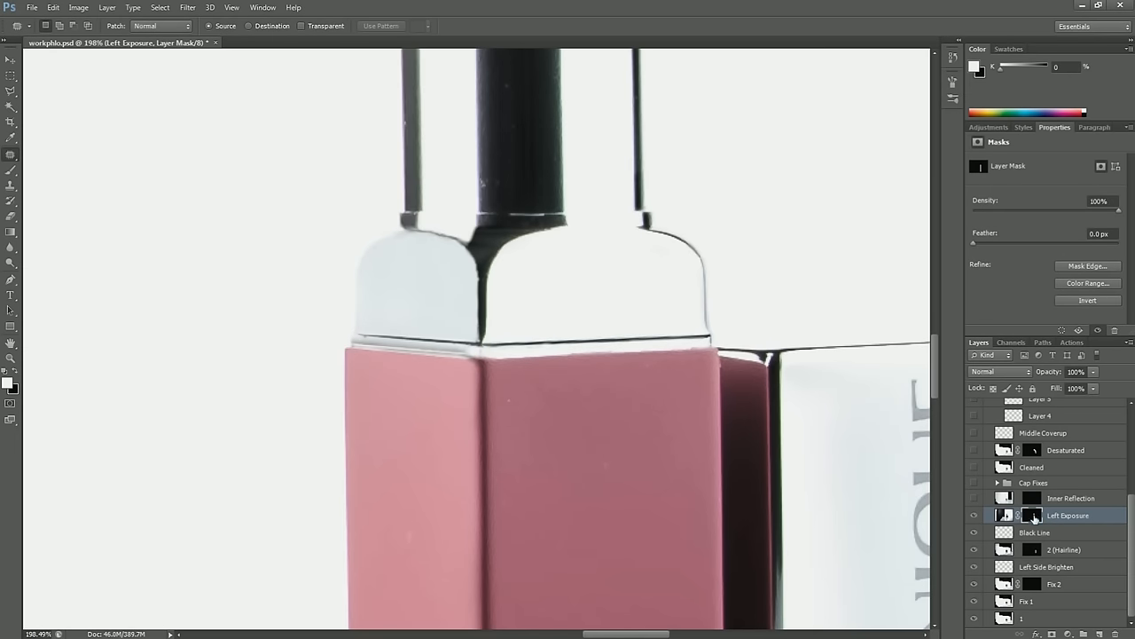
Step: Select the Left Exposure layer's mask thumbnail to work on it
click(1032, 514)
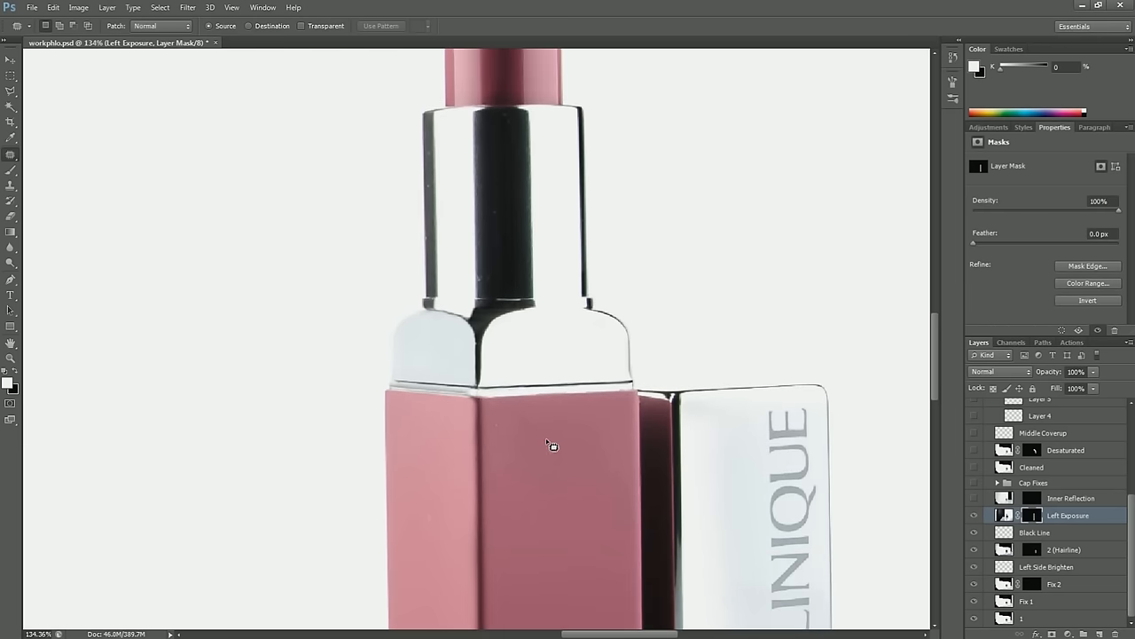
scroll(down, 3)
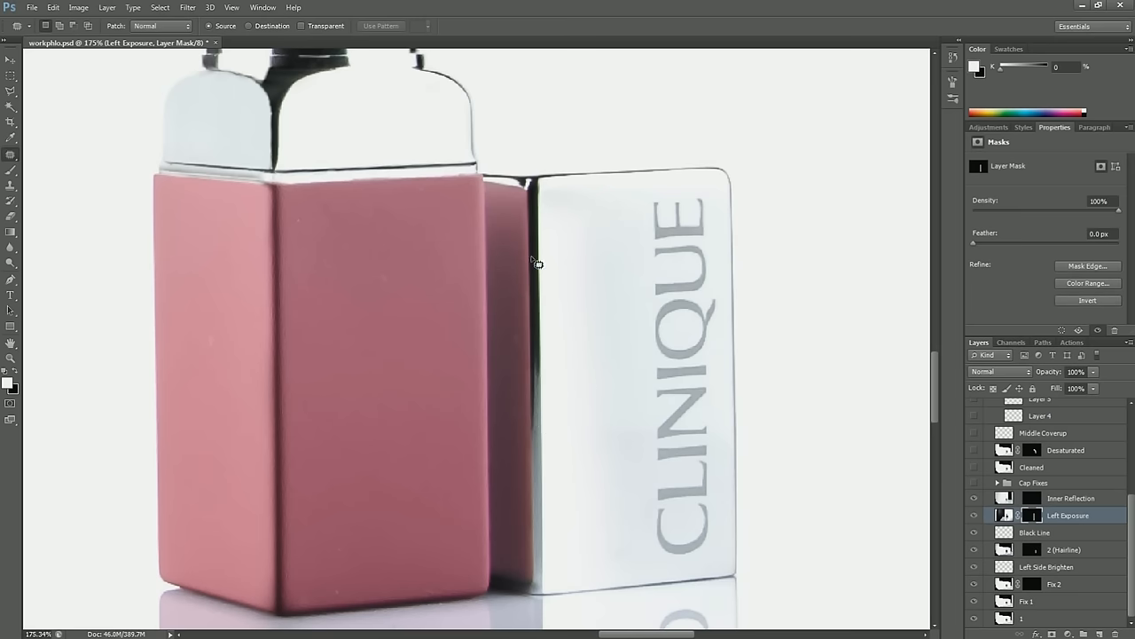
mouse_move(542, 571)
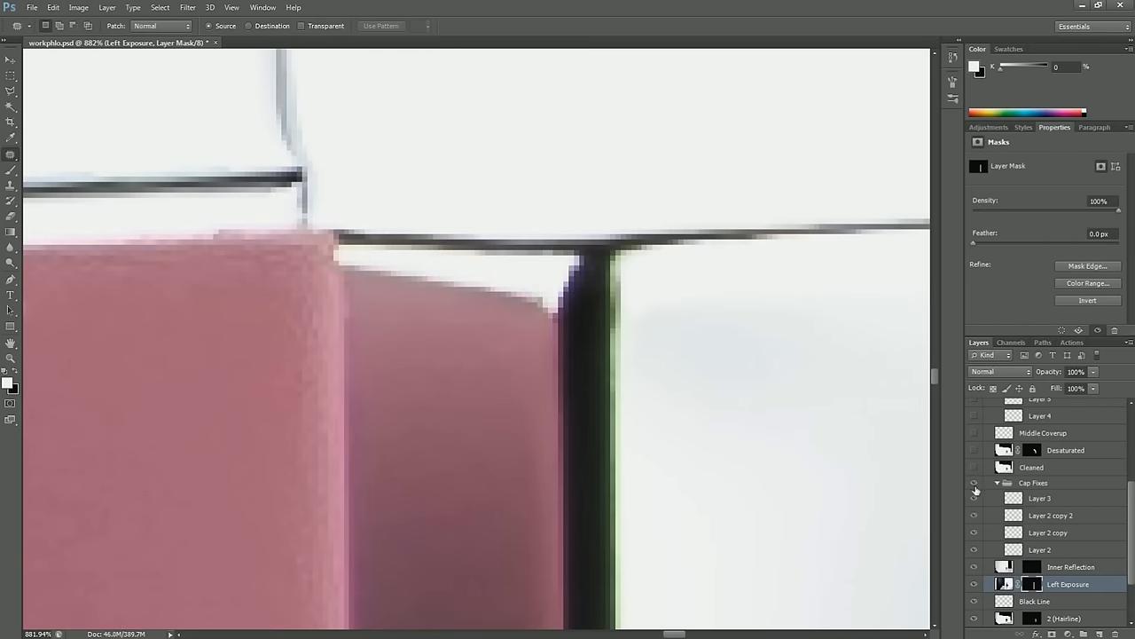
mouse_move(597, 325)
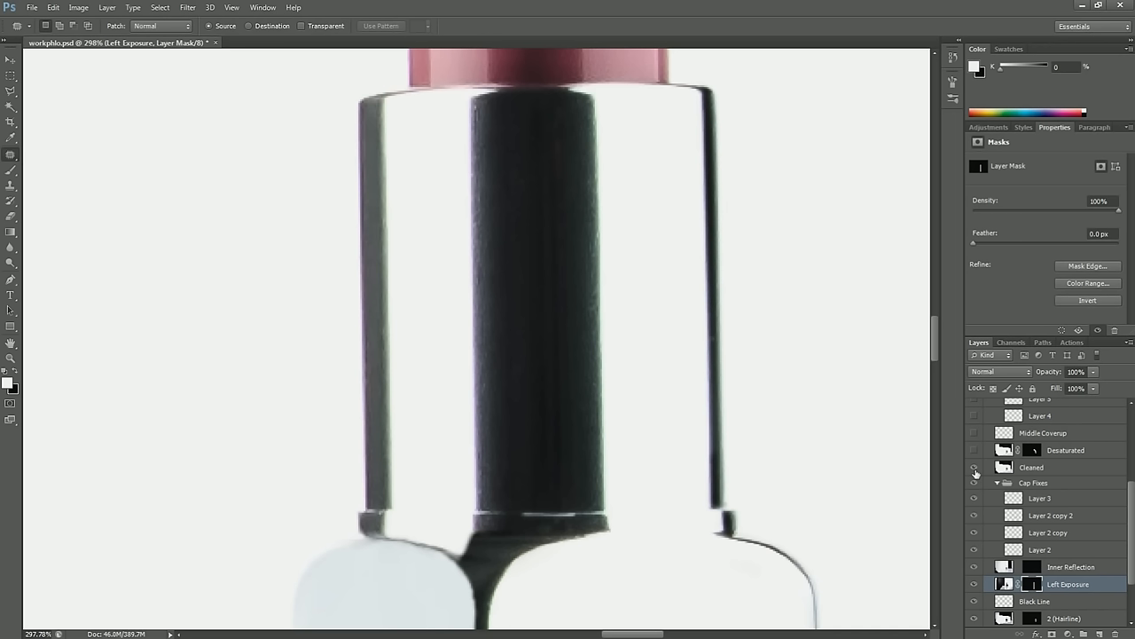
mouse_move(974, 468)
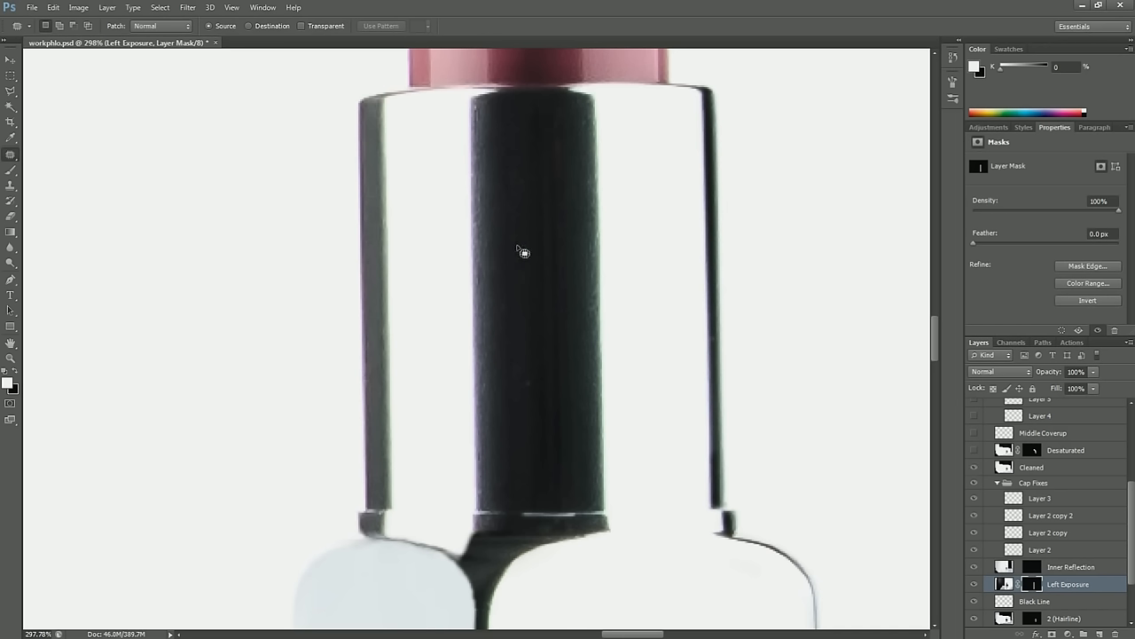
mouse_move(520, 289)
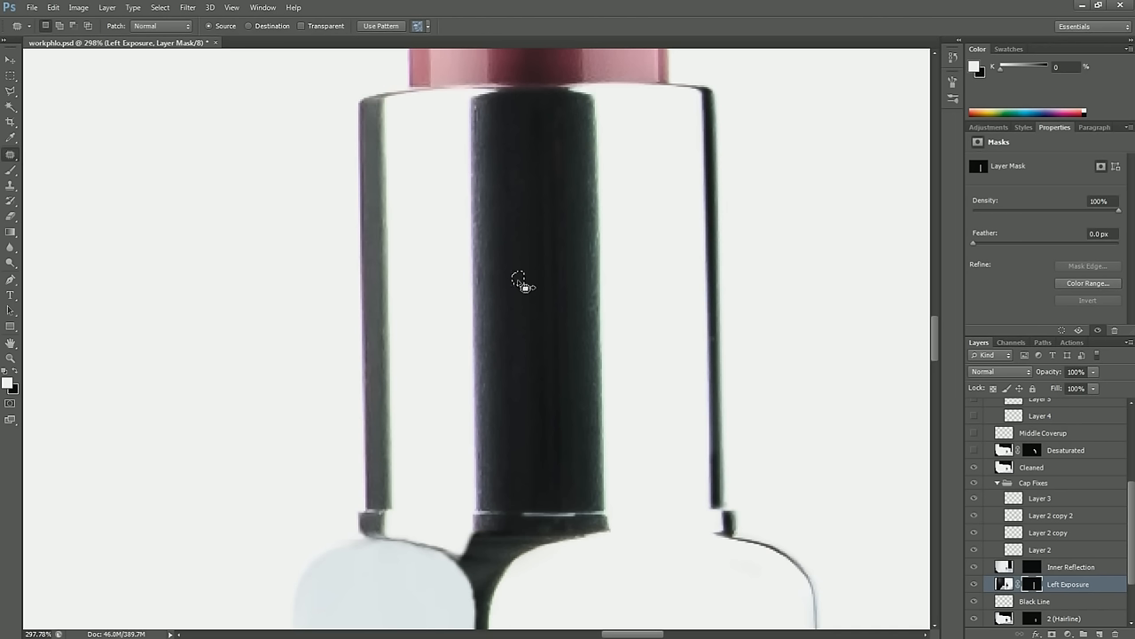
mouse_move(652, 401)
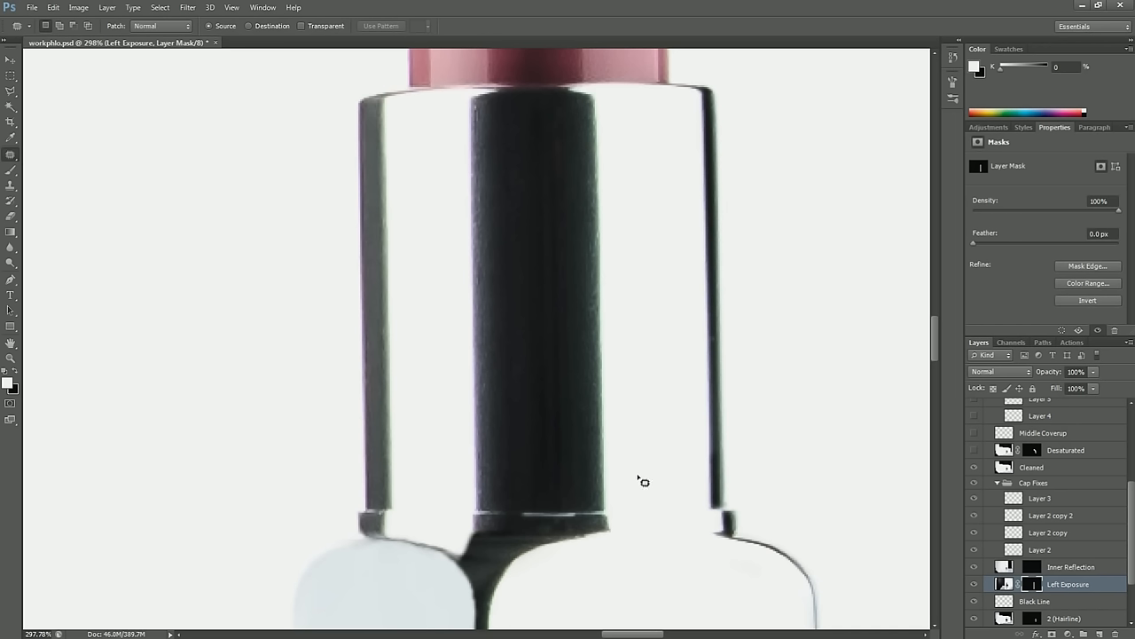
mouse_move(647, 477)
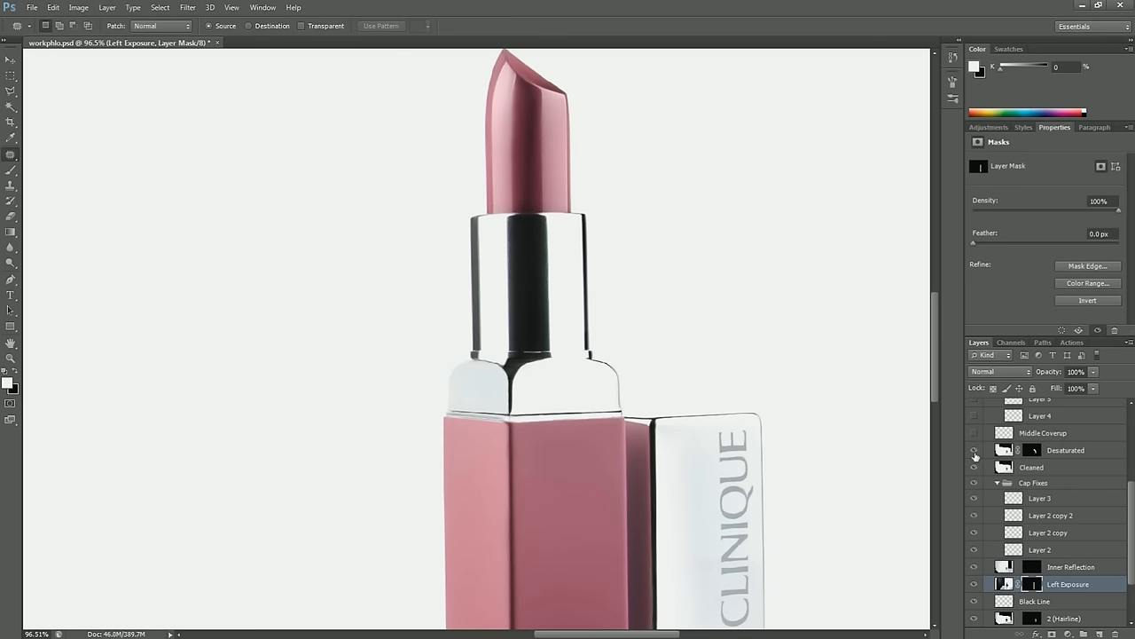
Step: Preview the Desaturated layer unmasked, then re-enable its mask so only the metals desaturate
click(974, 450)
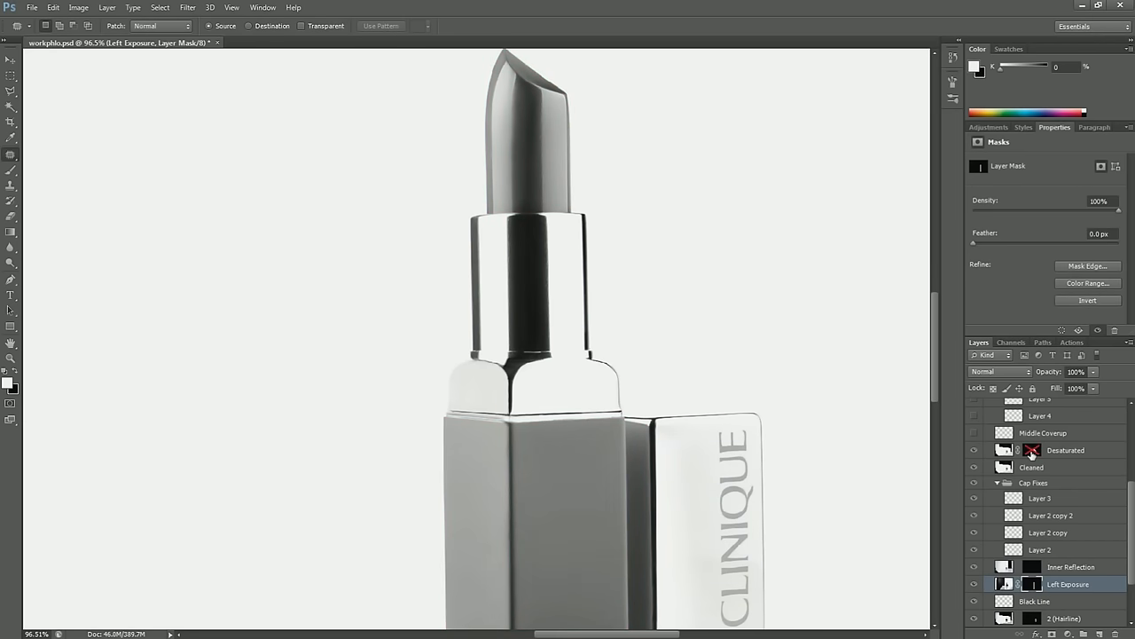
click(1032, 450)
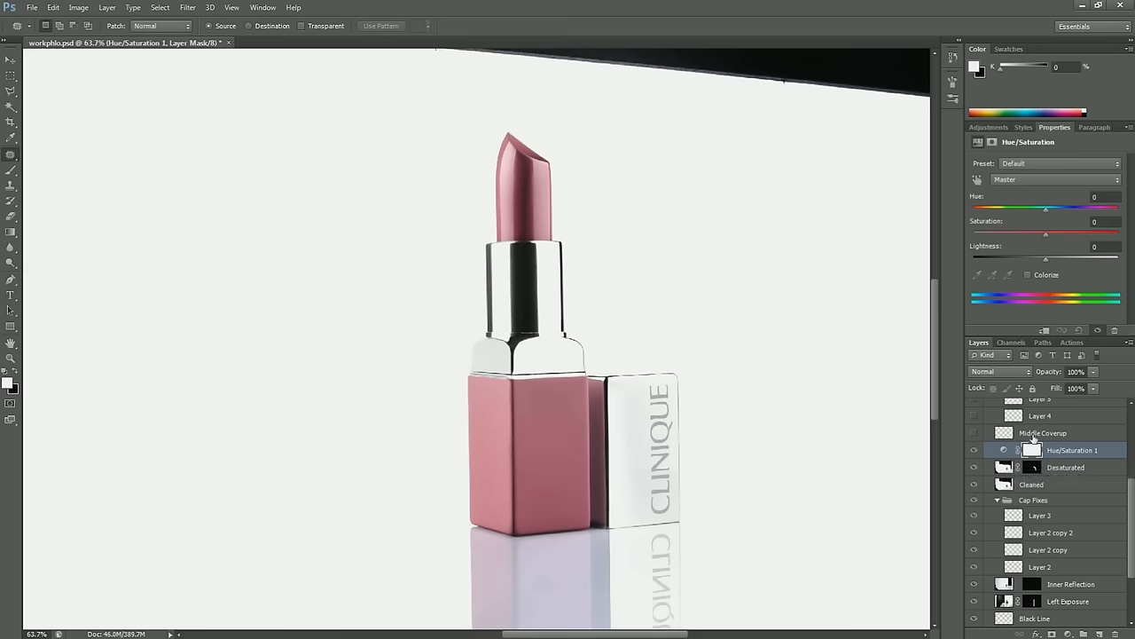
Step: Set Hue/Saturation 1 to Hue +24 and Saturation +46 to exaggerate colour fringes
drag(1045, 208, 1063, 209)
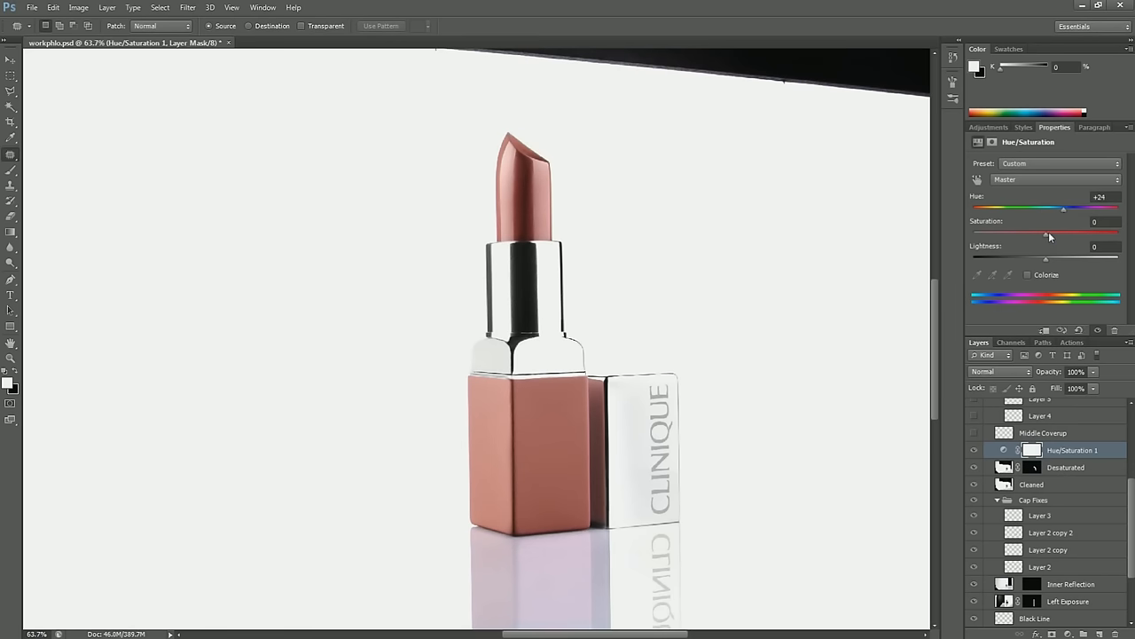
drag(1046, 233, 1083, 233)
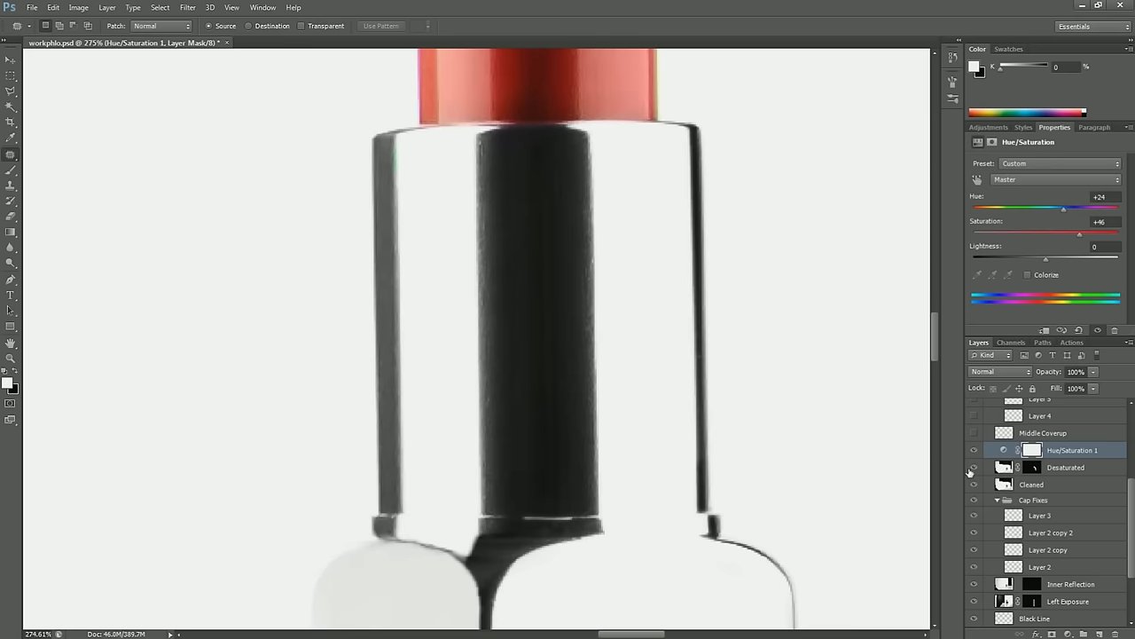
click(974, 467)
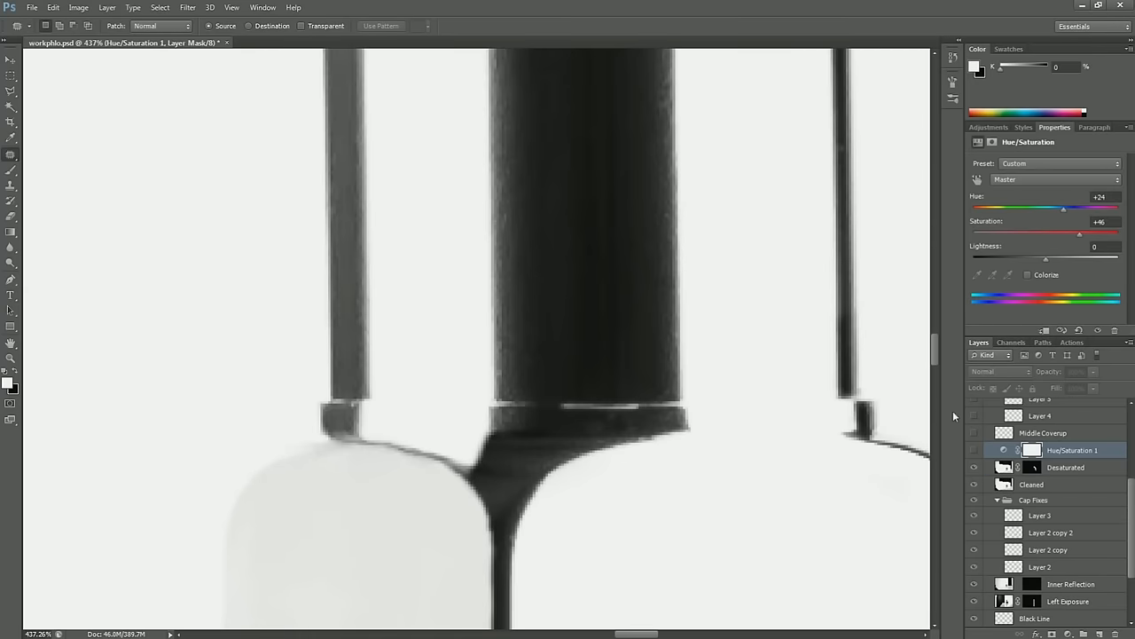
mouse_move(978, 436)
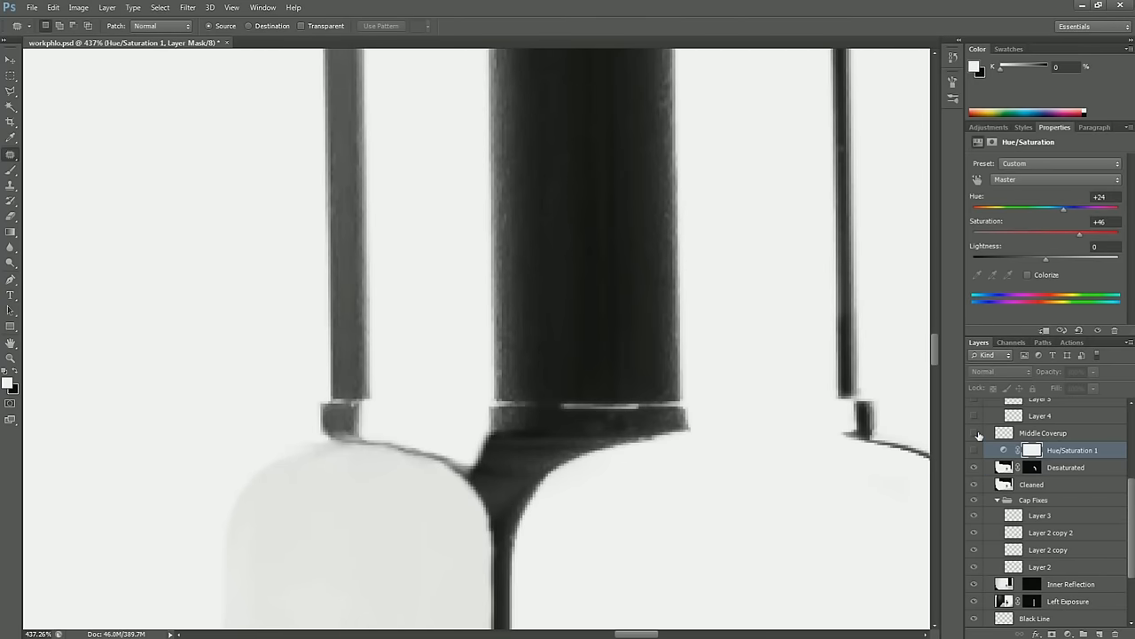
mouse_move(974, 450)
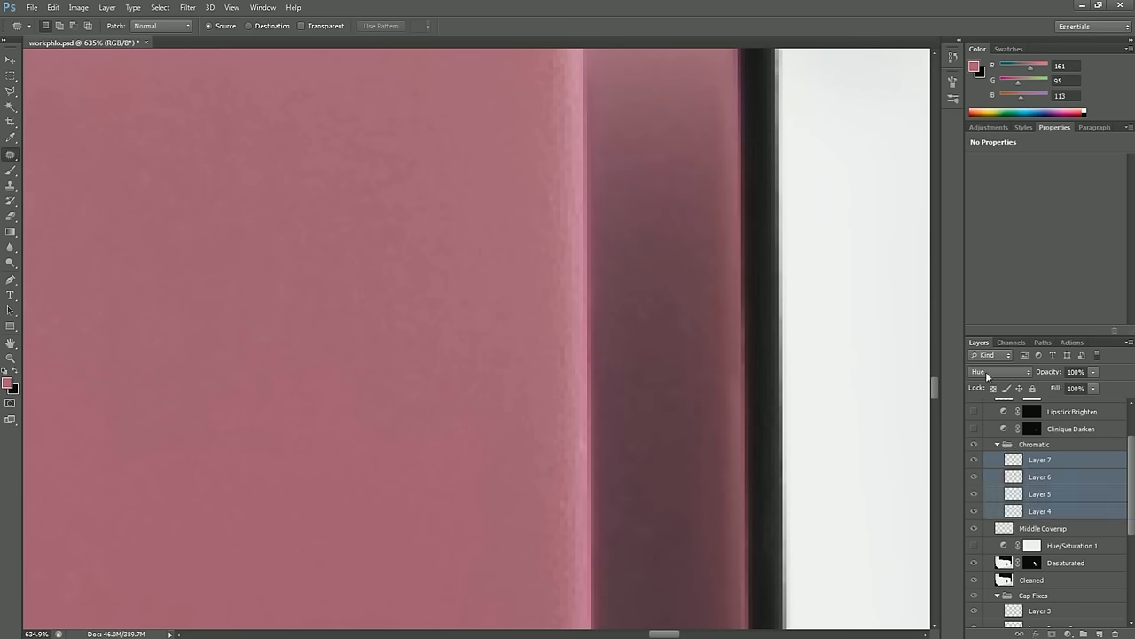
Step: Switch the blend mode of Chromatic Layers 4–7 to Hue
click(998, 372)
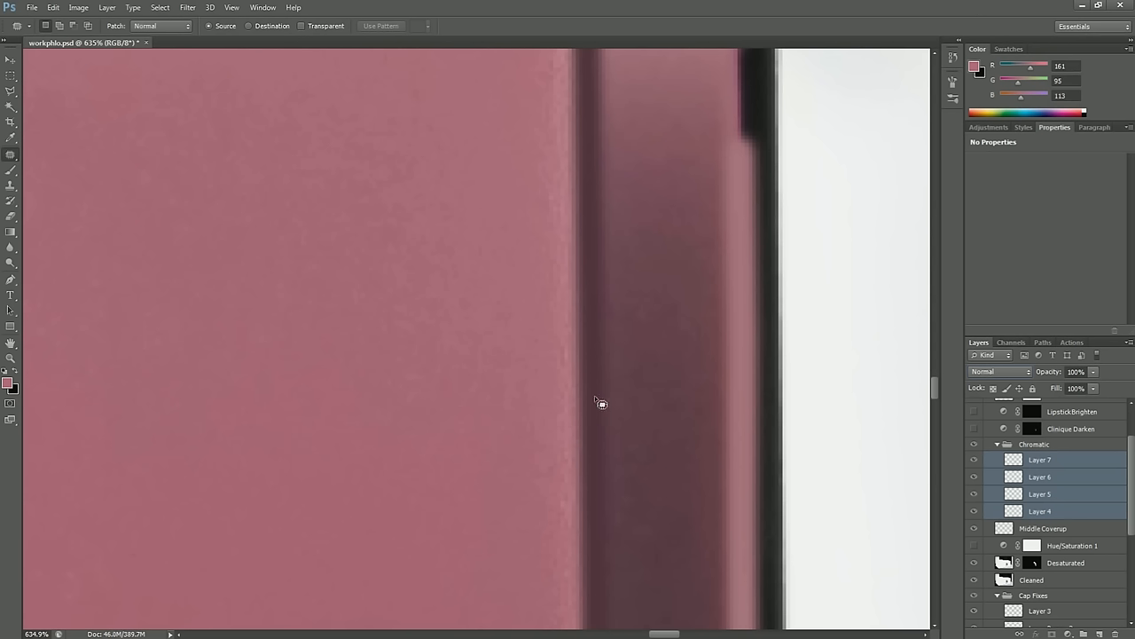
mouse_move(606, 179)
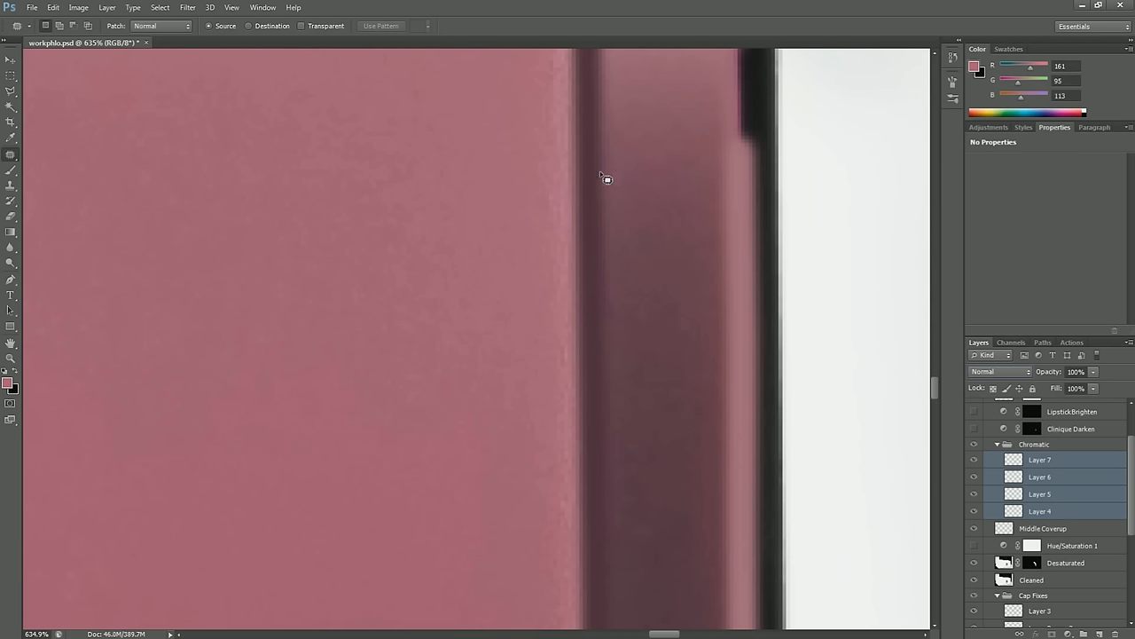
mouse_move(557, 63)
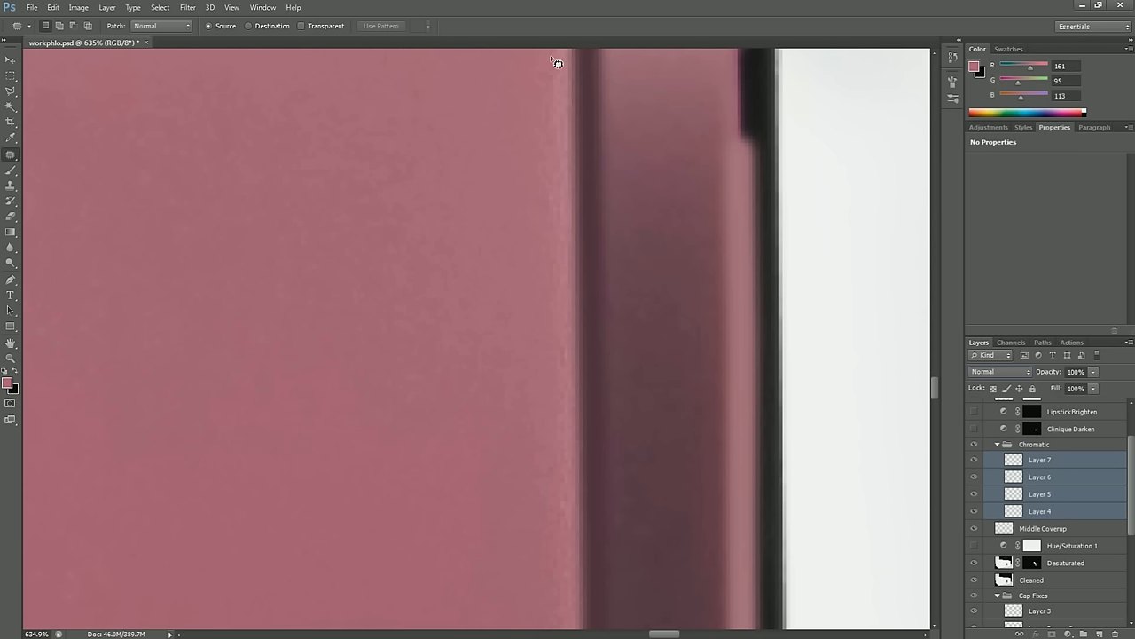
mouse_move(830, 326)
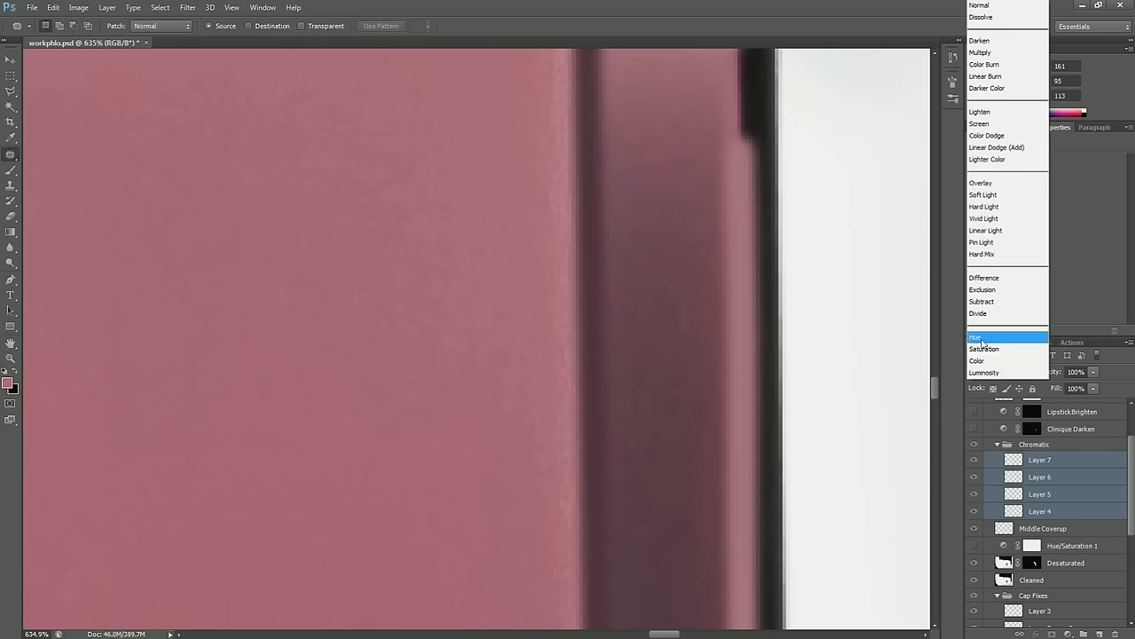
click(976, 337)
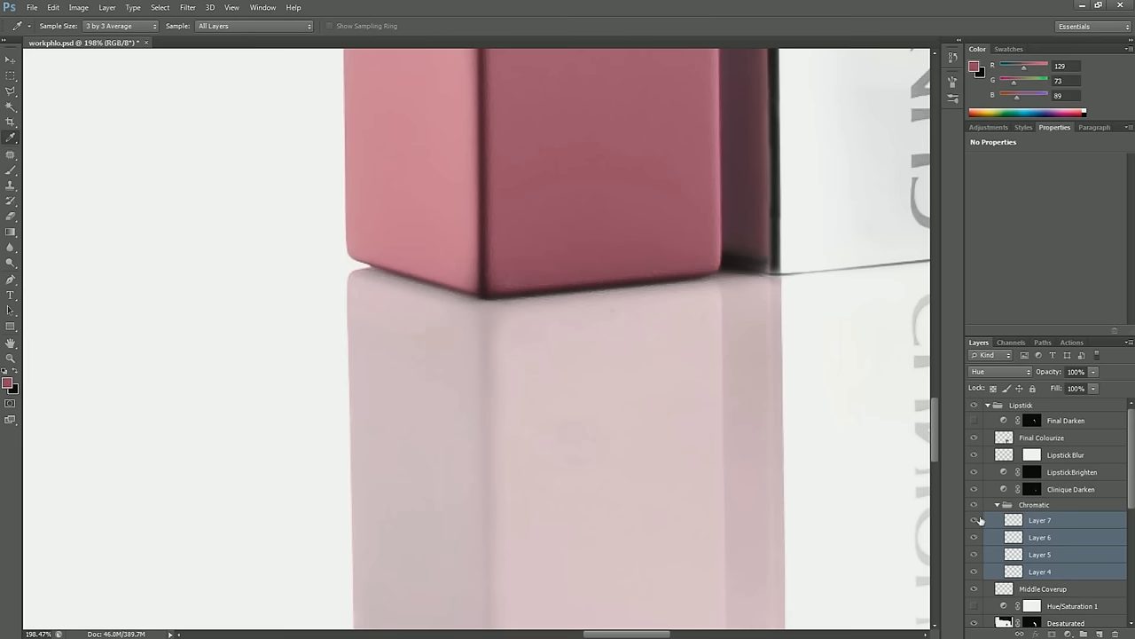
mouse_move(975, 441)
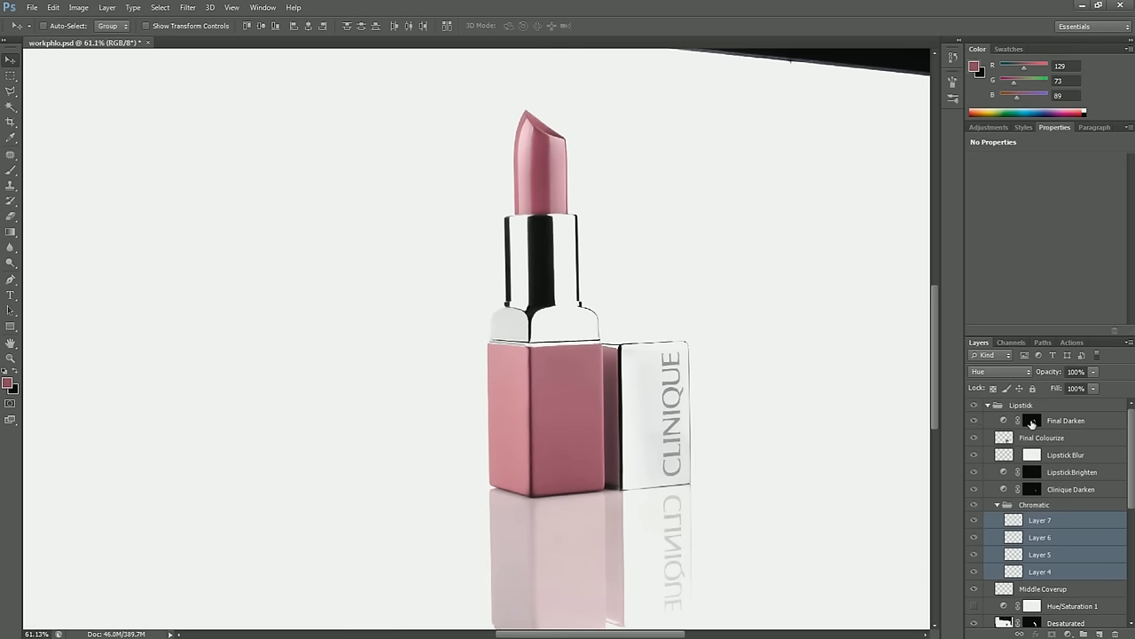
Step: Select the Final Darken adjustment's mask thumbnail
click(1033, 419)
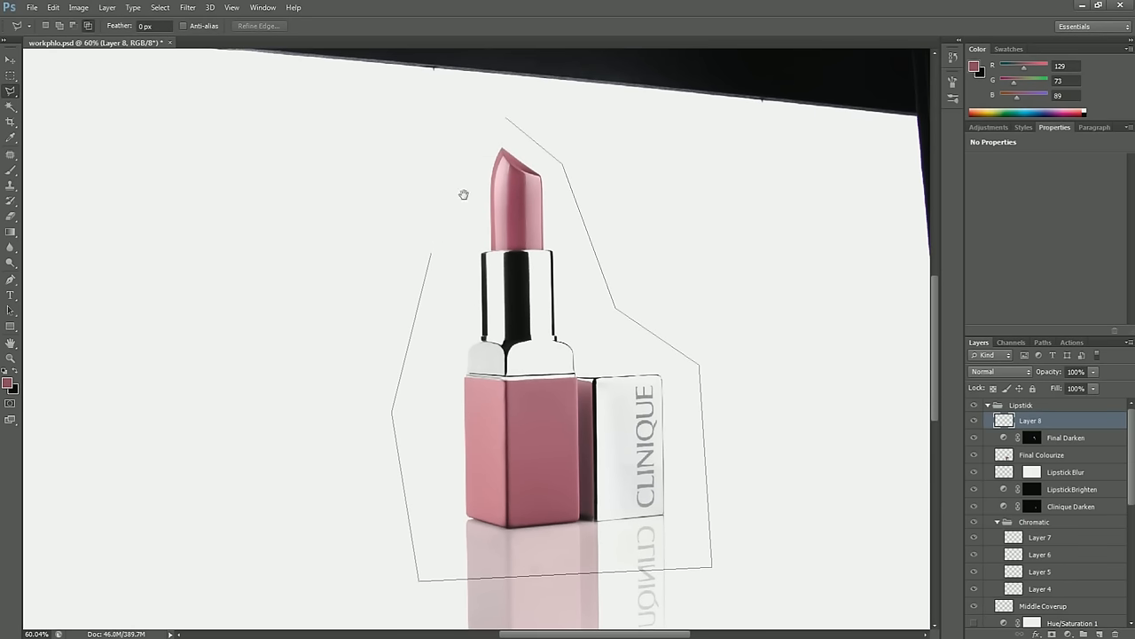
Step: Close the Polygonal Lasso outline around the lipstick and its reflection
click(507, 120)
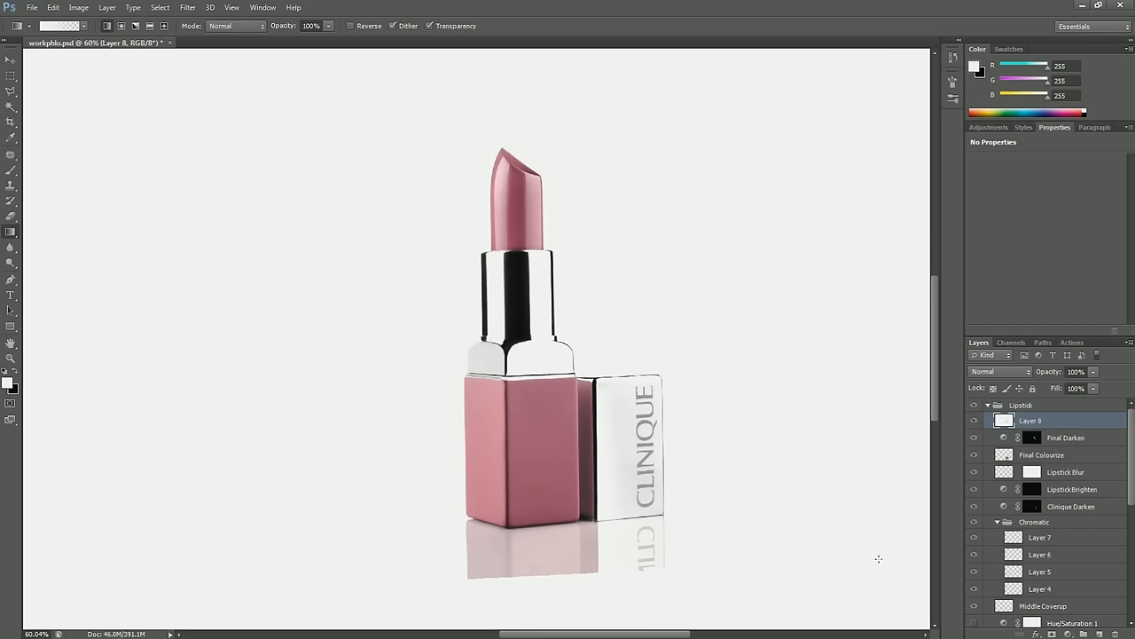
mouse_move(535, 540)
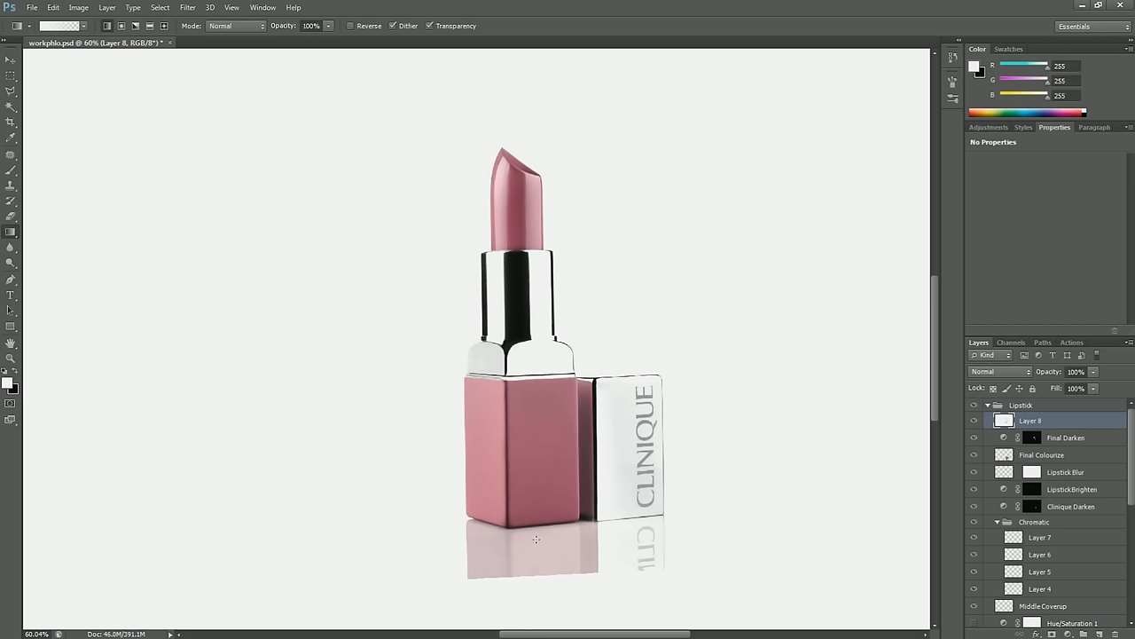